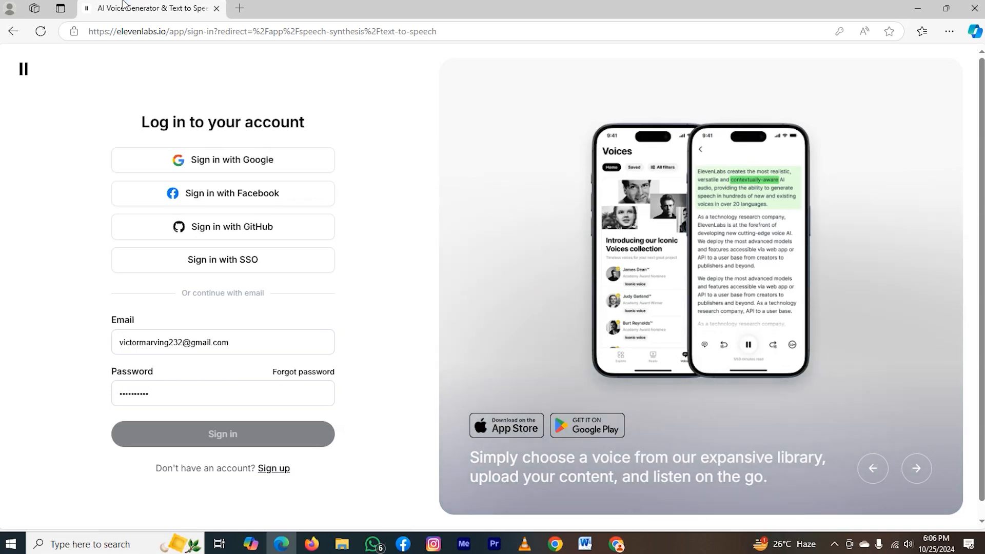
# Leave the ElevenLabs sign-in form for the Sign up account creation page
pyautogui.click(915, 468)
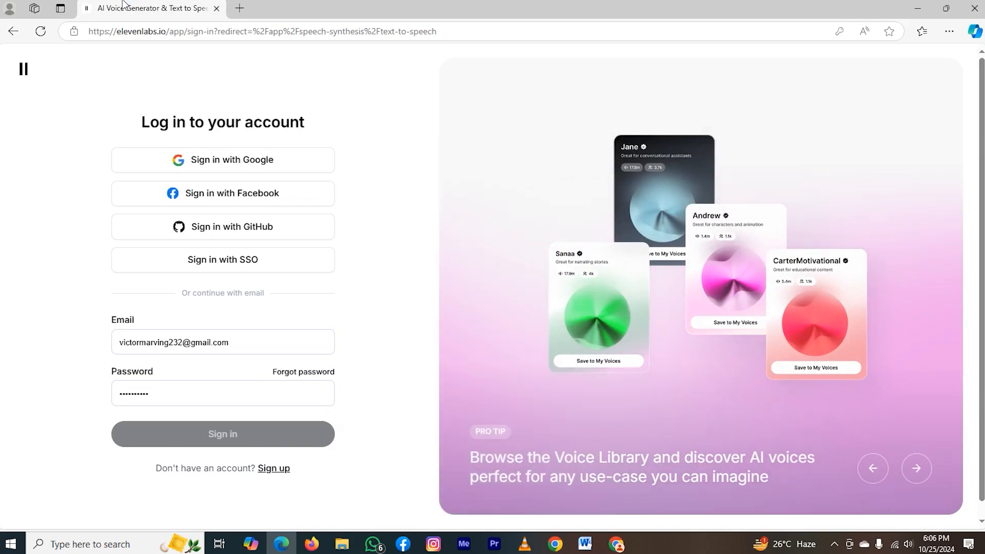
pyautogui.moveTo(308, 117)
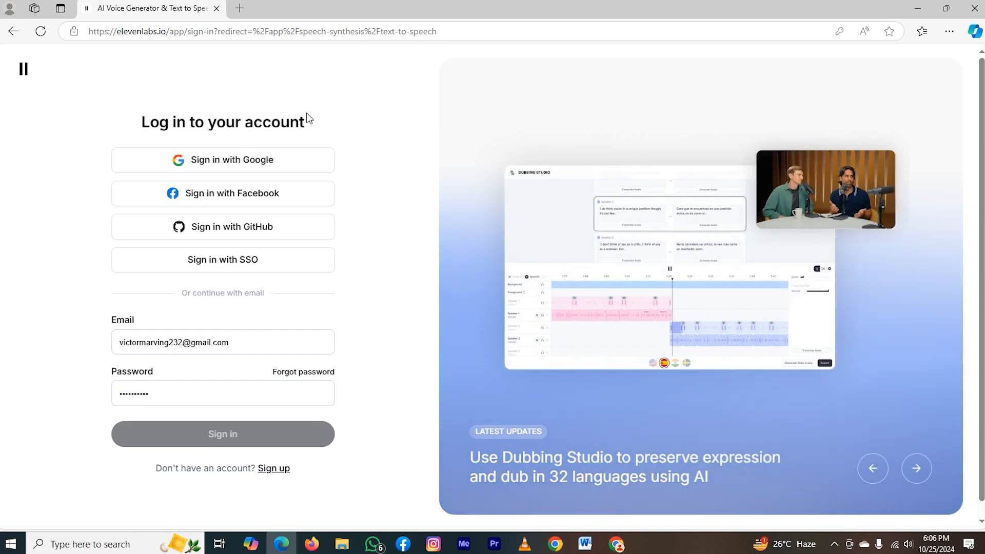
pyautogui.click(916, 468)
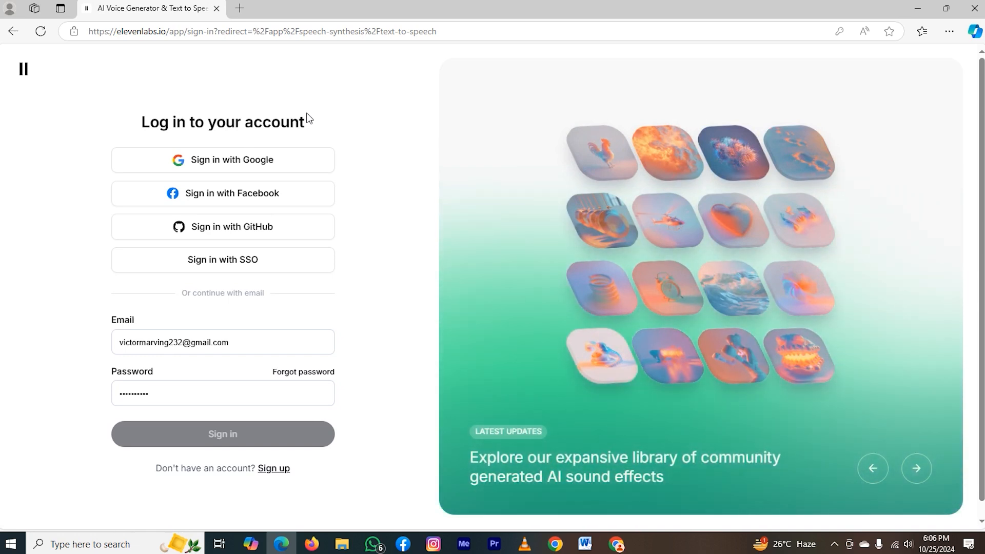
pyautogui.click(915, 468)
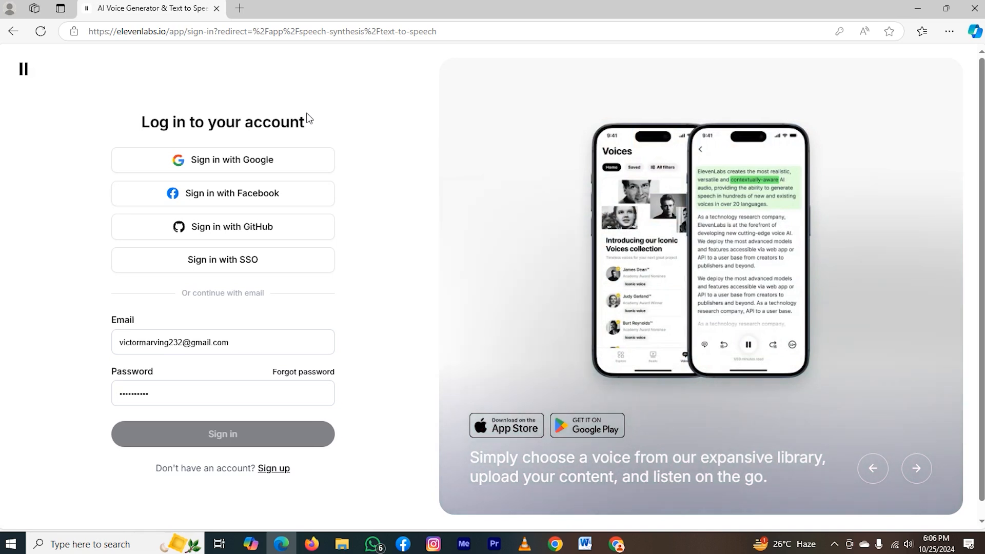
pyautogui.moveTo(317, 95)
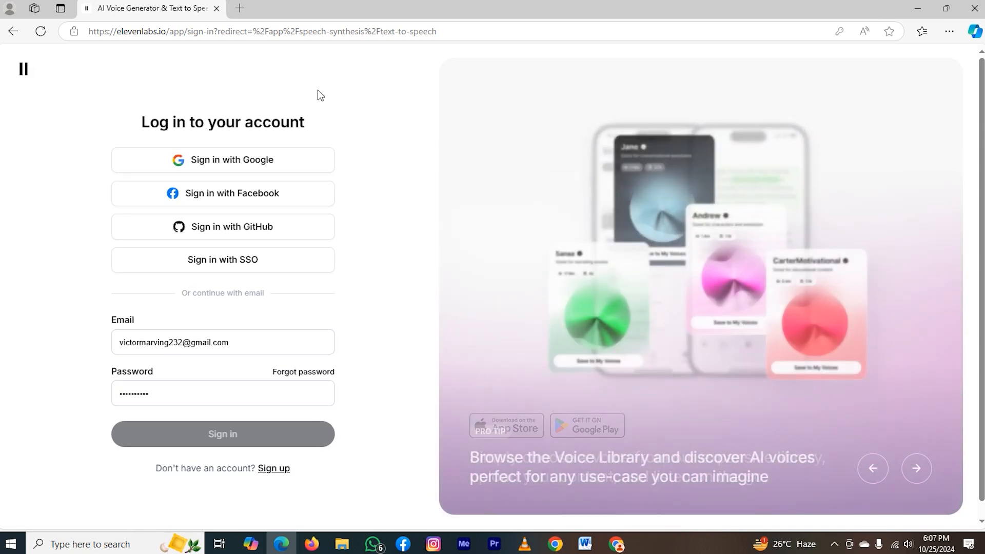
pyautogui.click(221, 434)
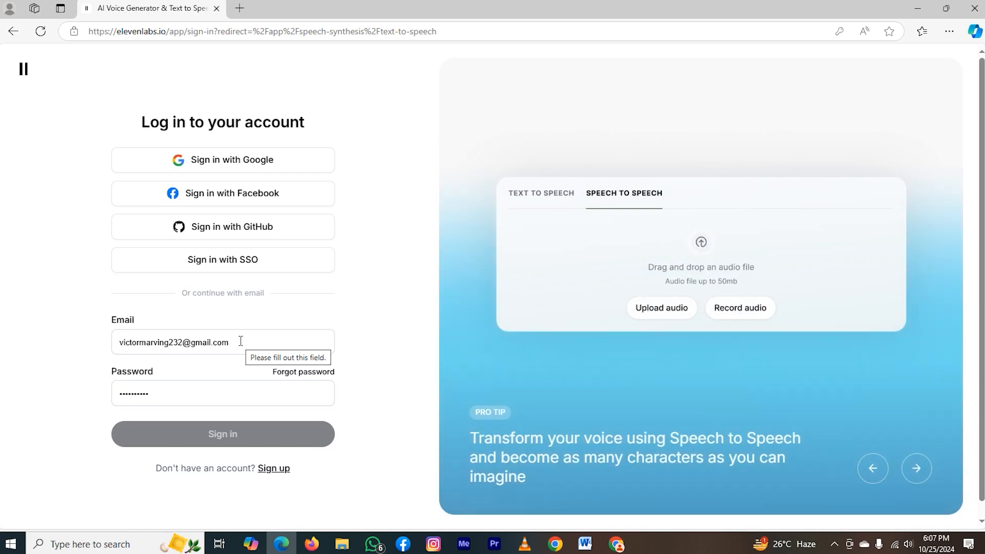
pyautogui.moveTo(274, 468)
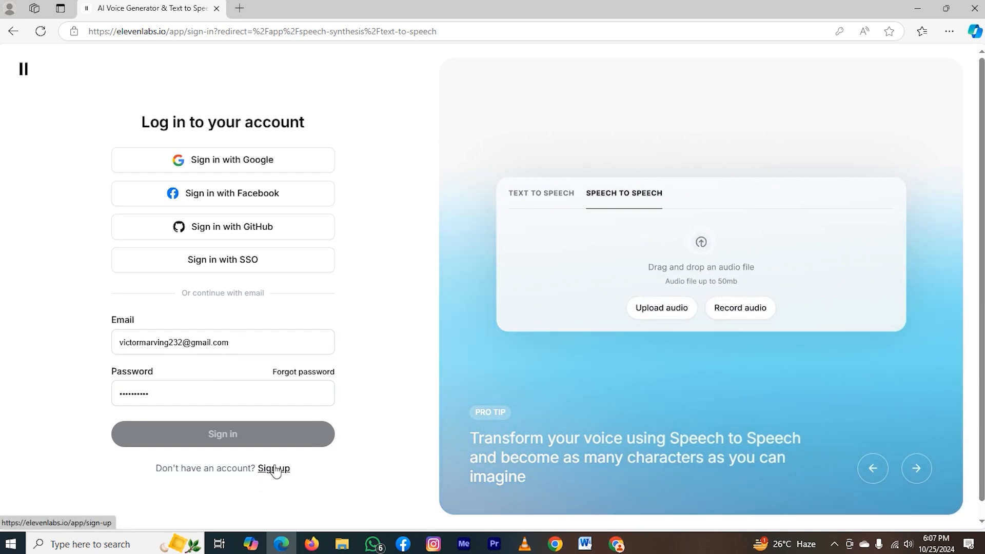
pyautogui.click(273, 468)
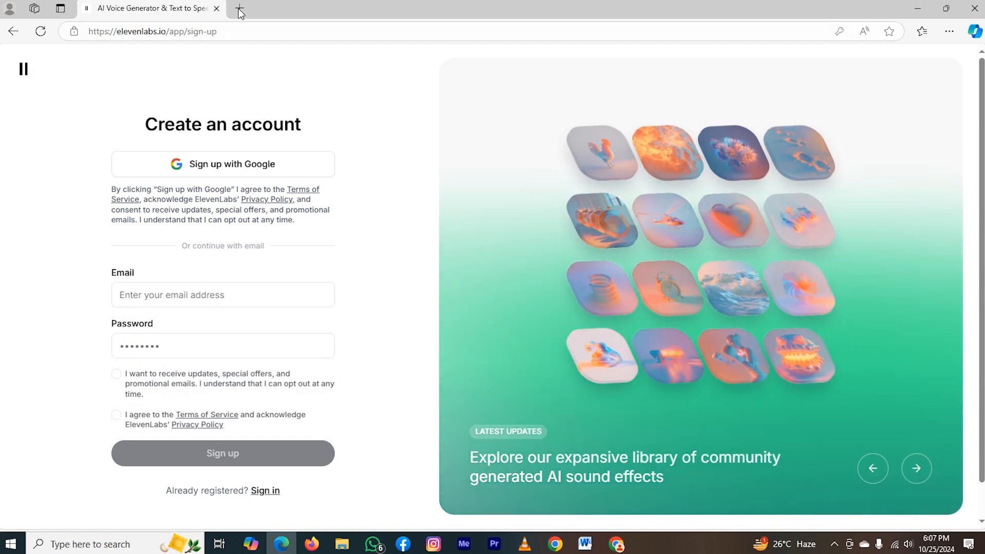
# Search Bing for 'temp mail' in a new Edge tab and browse the results
pyautogui.click(239, 9)
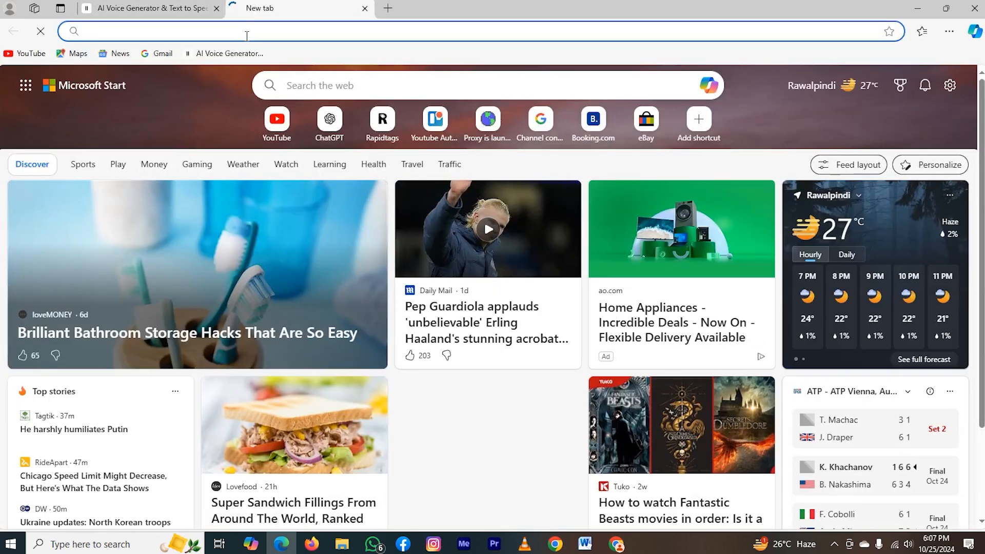
pyautogui.write('temp')
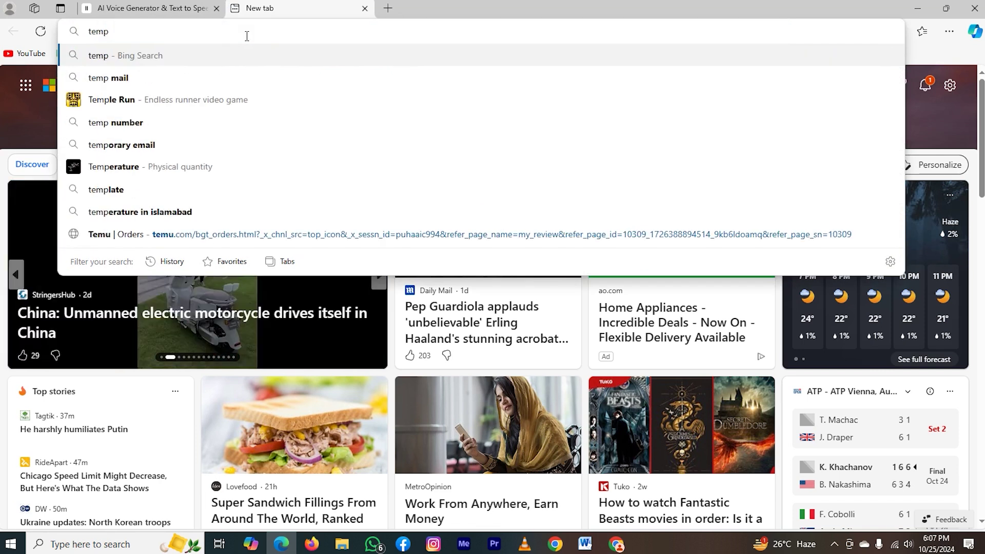
pyautogui.click(108, 78)
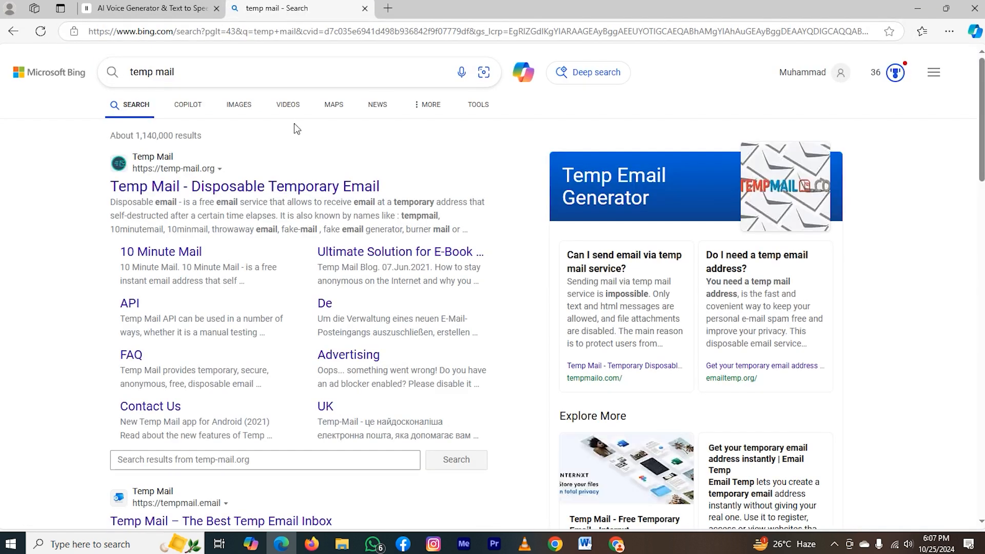
pyautogui.scroll(-3)
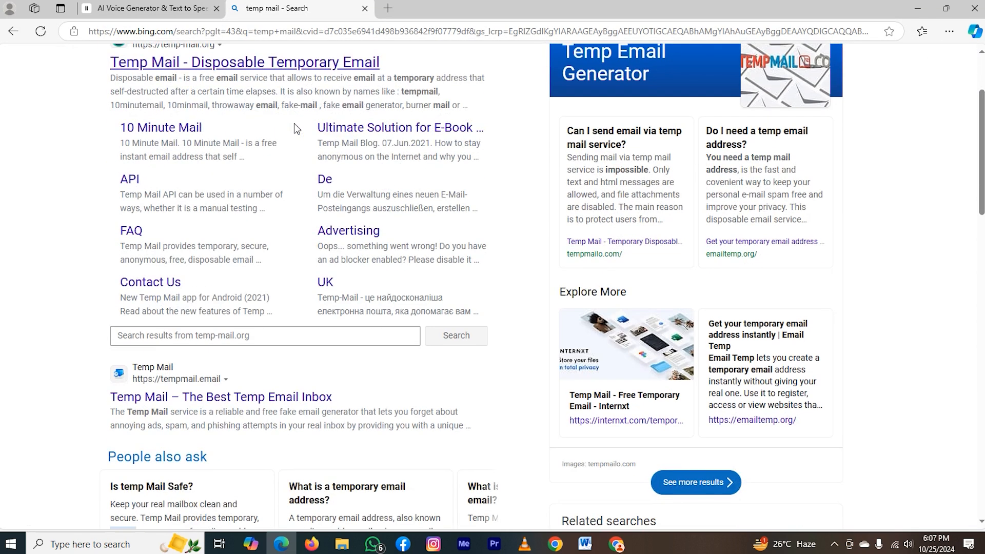
pyautogui.scroll(3)
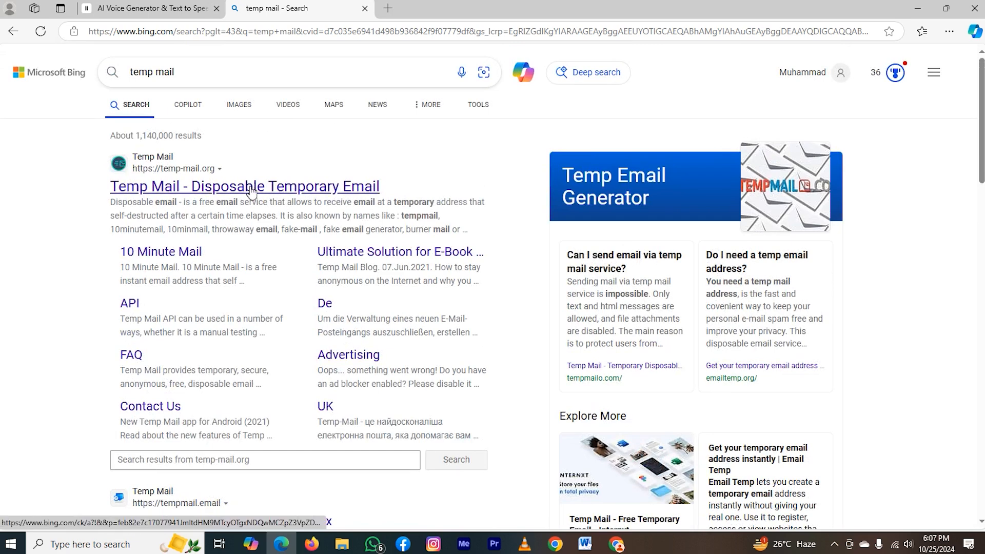
# Open the 'Temp Mail - Disposable Temporary Email' result to get a temporary address
pyautogui.click(244, 186)
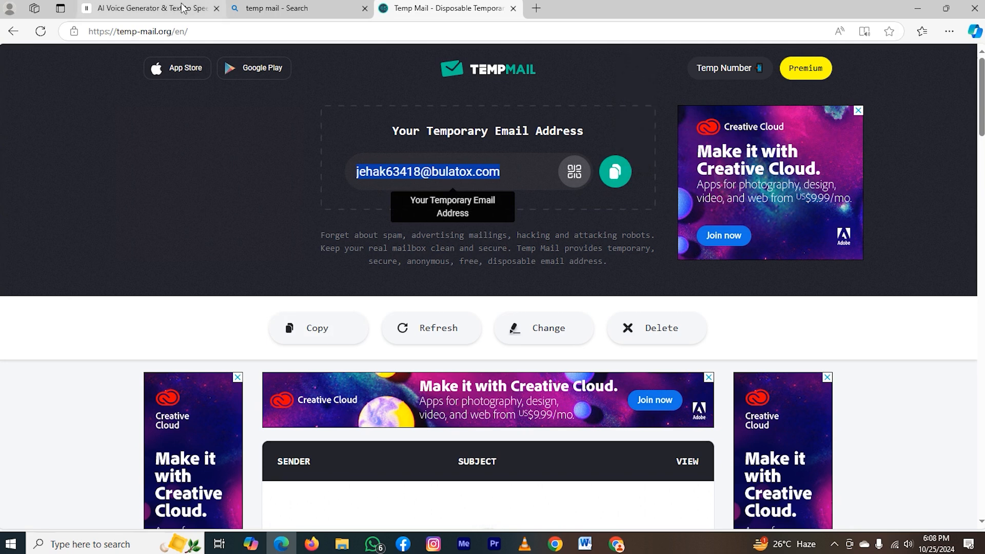
# Submit the ElevenLabs sign-up form with the temporary address and a password
pyautogui.click(148, 8)
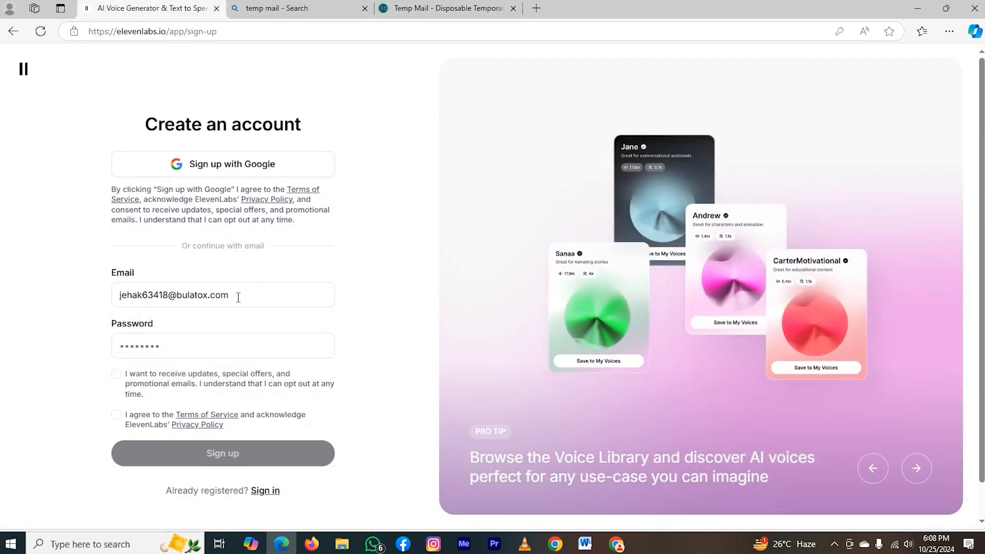
pyautogui.click(222, 345)
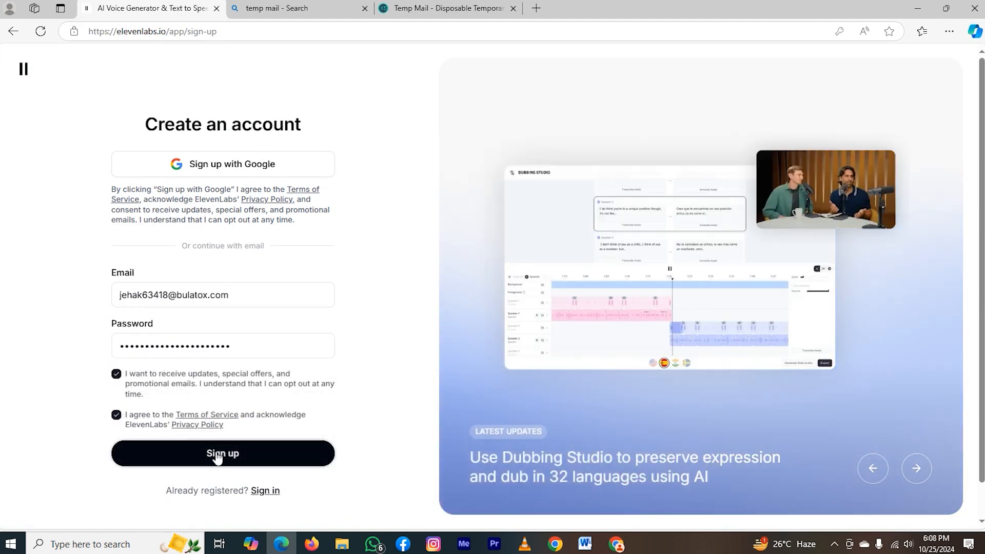
pyautogui.click(222, 453)
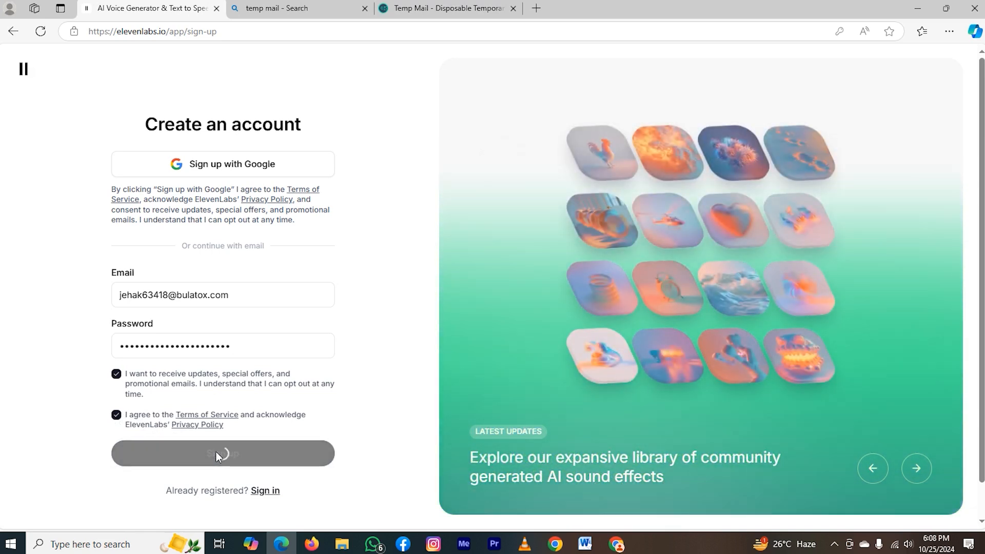
pyautogui.click(222, 453)
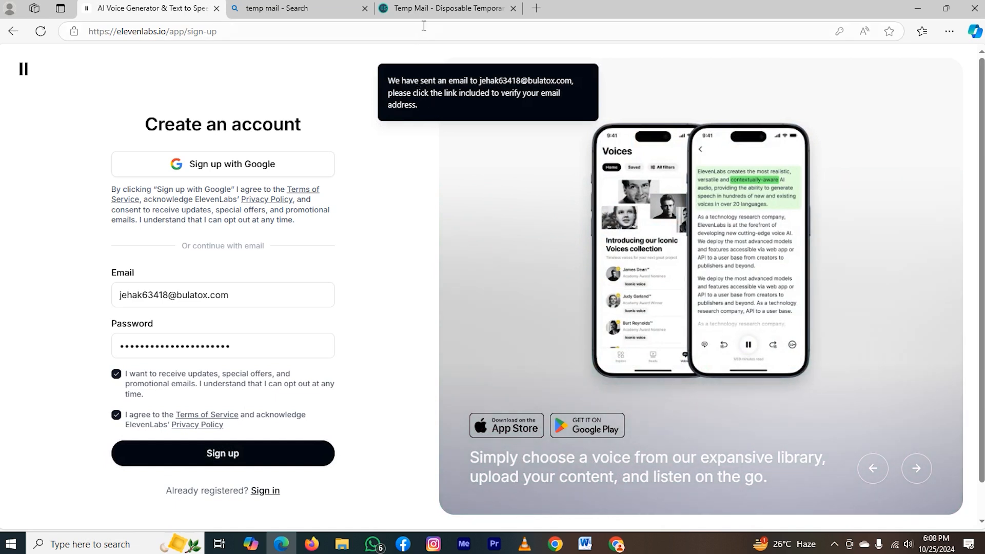
# Open the 'Verify your email for ElevenLabs' message in Temp Mail and follow Verify Email
pyautogui.click(448, 8)
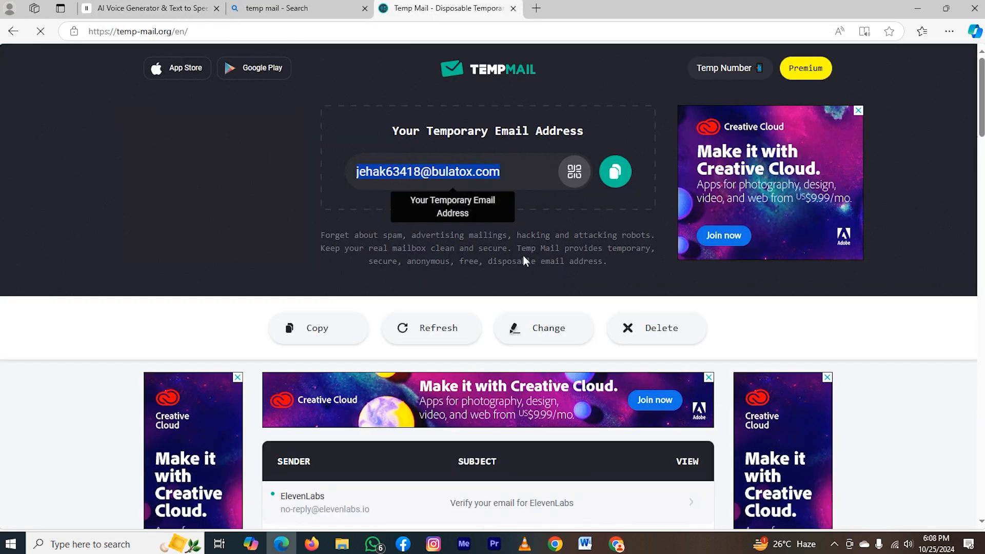
pyautogui.scroll(-3)
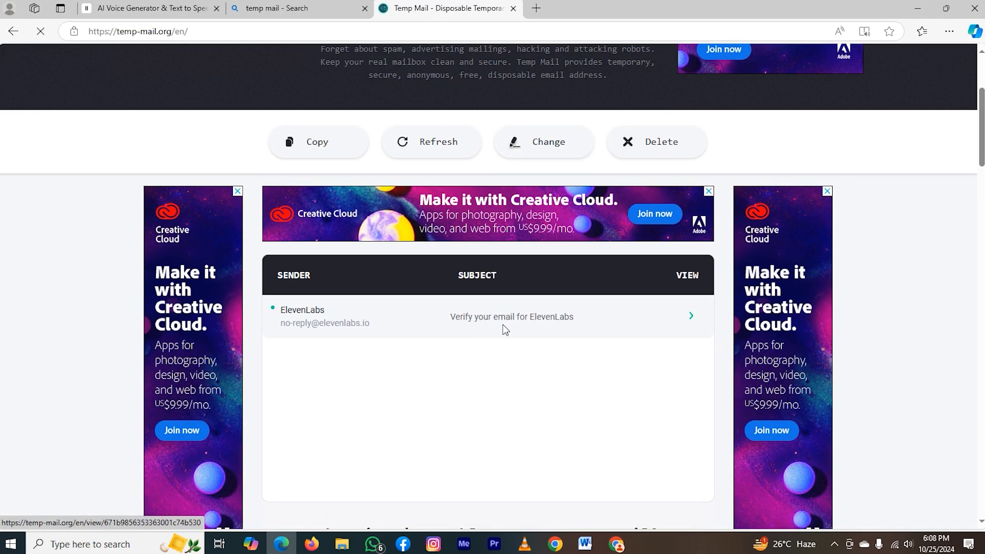
pyautogui.moveTo(511, 320)
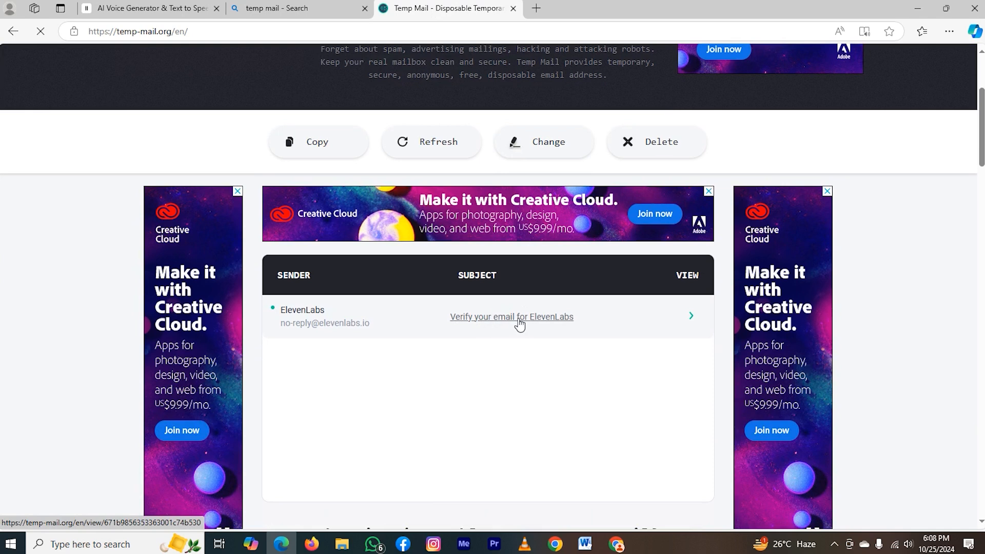
pyautogui.click(512, 317)
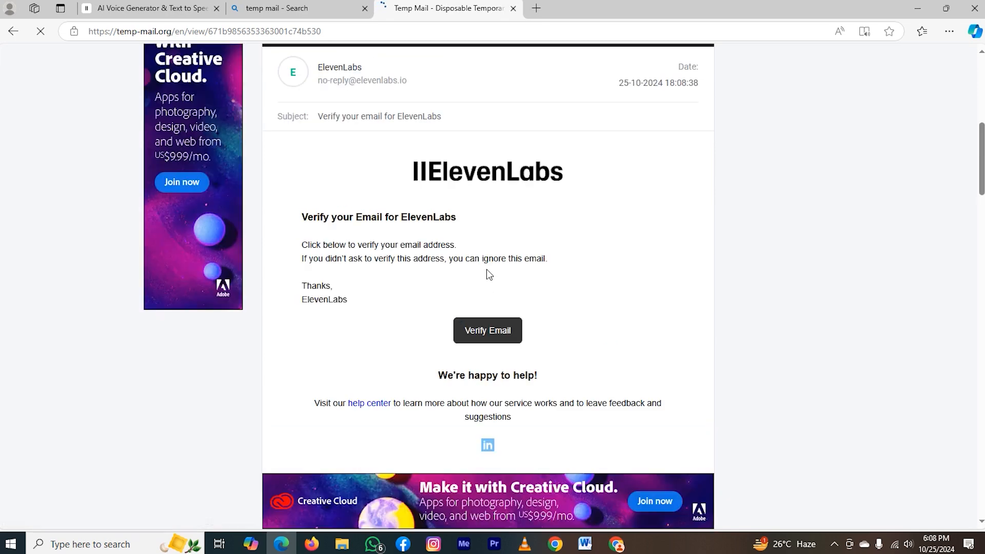
pyautogui.moveTo(487, 331)
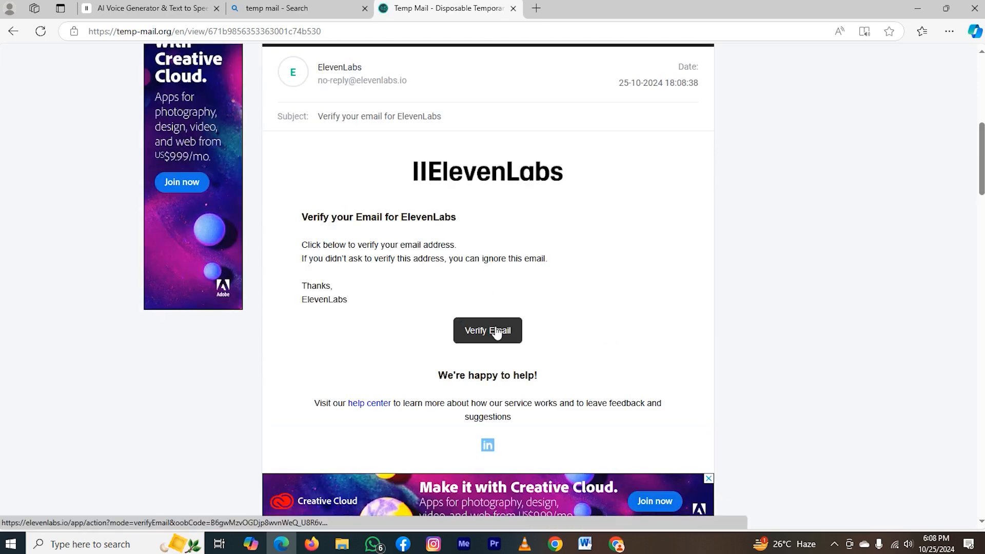
pyautogui.click(487, 330)
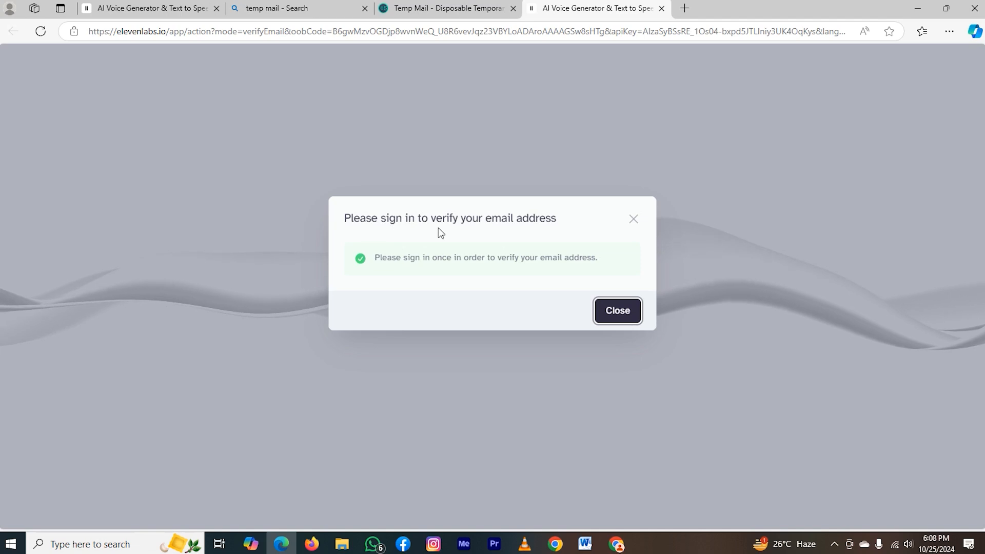
# Dismiss the verify notice and sign in with the temporary email and password
pyautogui.click(616, 310)
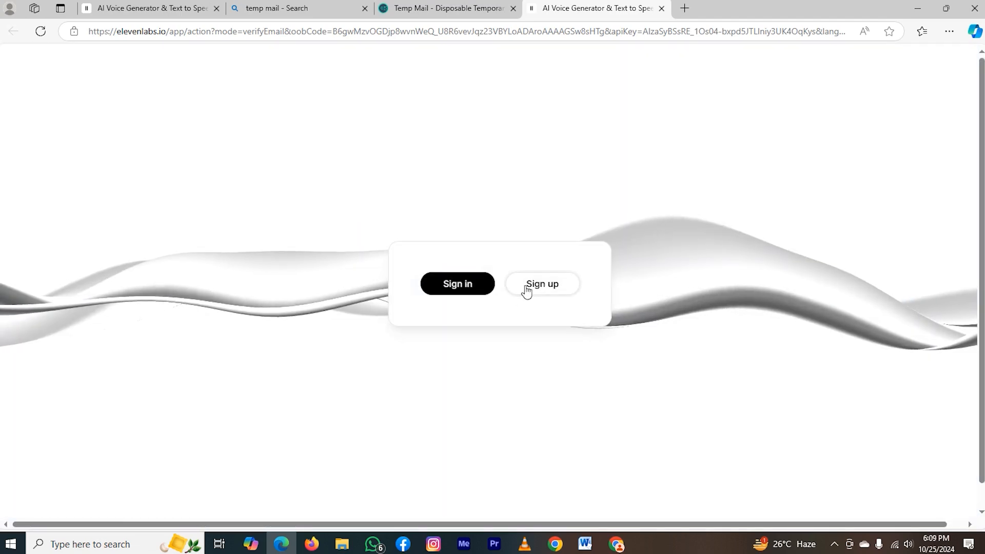
pyautogui.click(457, 283)
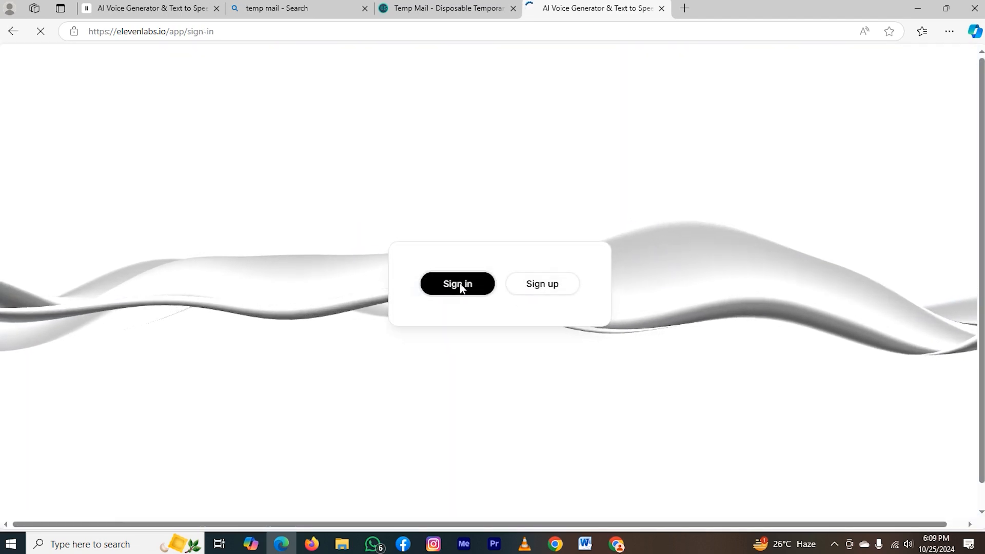
pyautogui.click(457, 284)
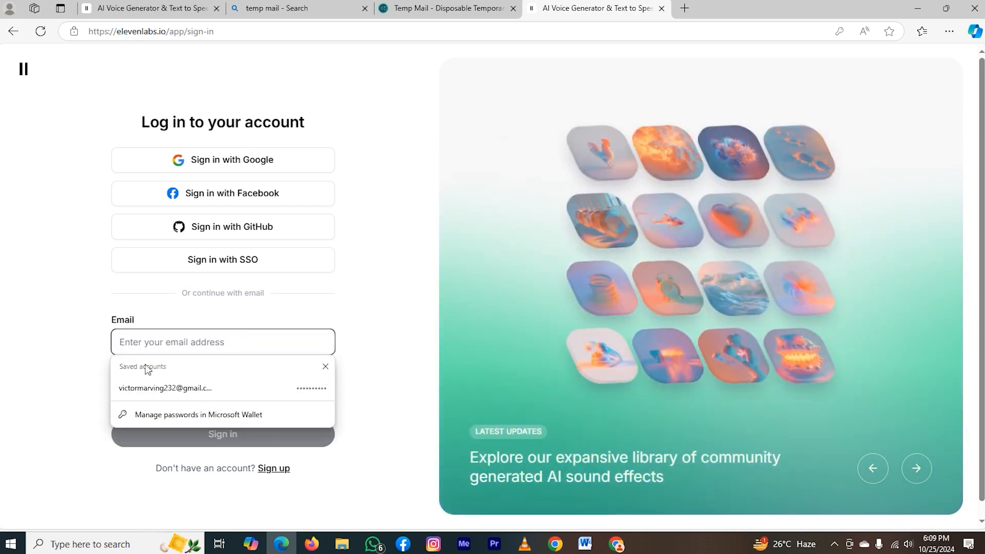
pyautogui.click(165, 388)
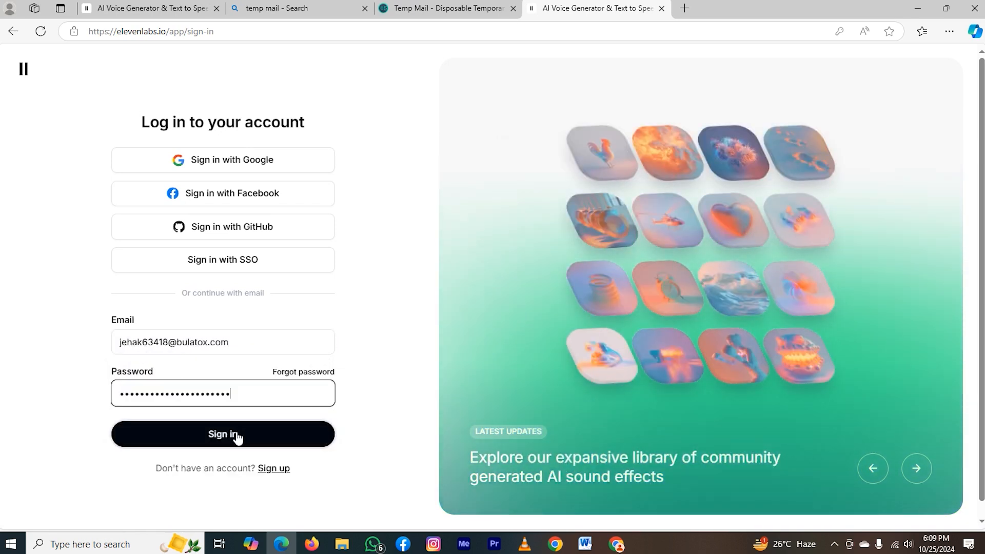
pyautogui.click(222, 434)
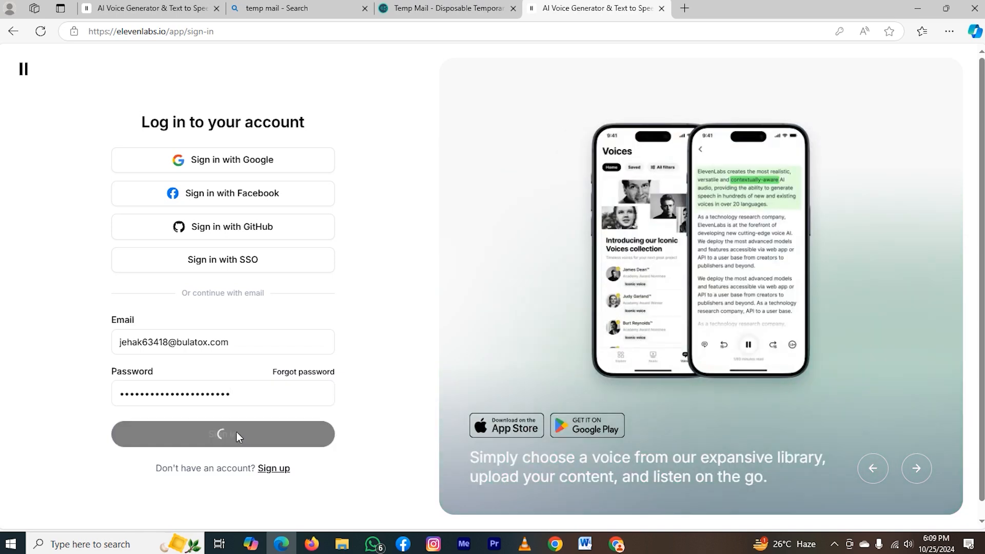
pyautogui.click(222, 434)
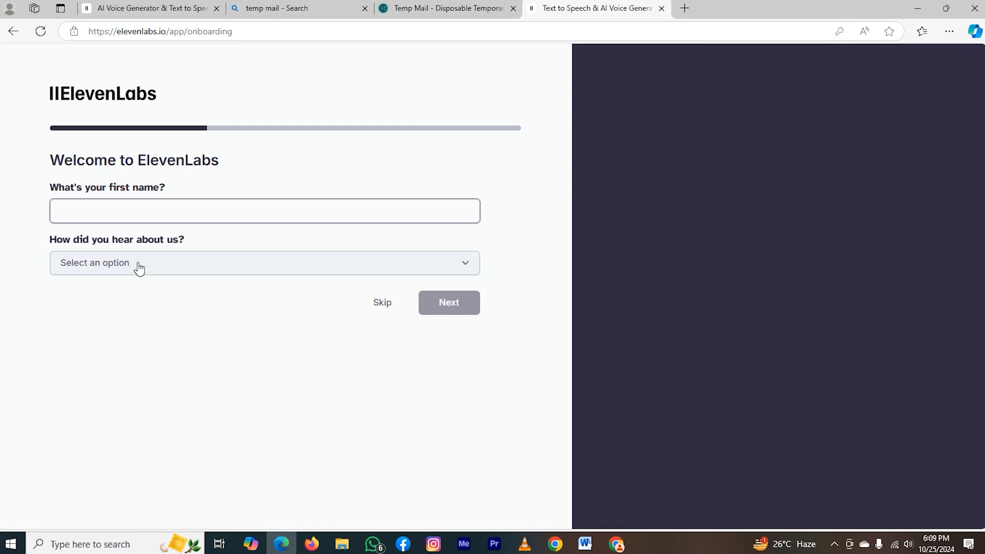
pyautogui.moveTo(67, 257)
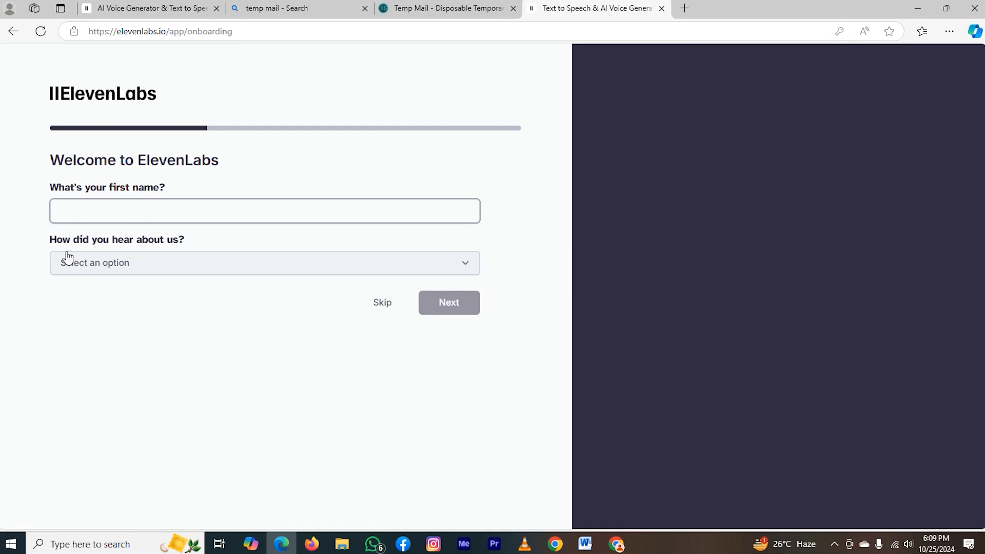
pyautogui.moveTo(318, 302)
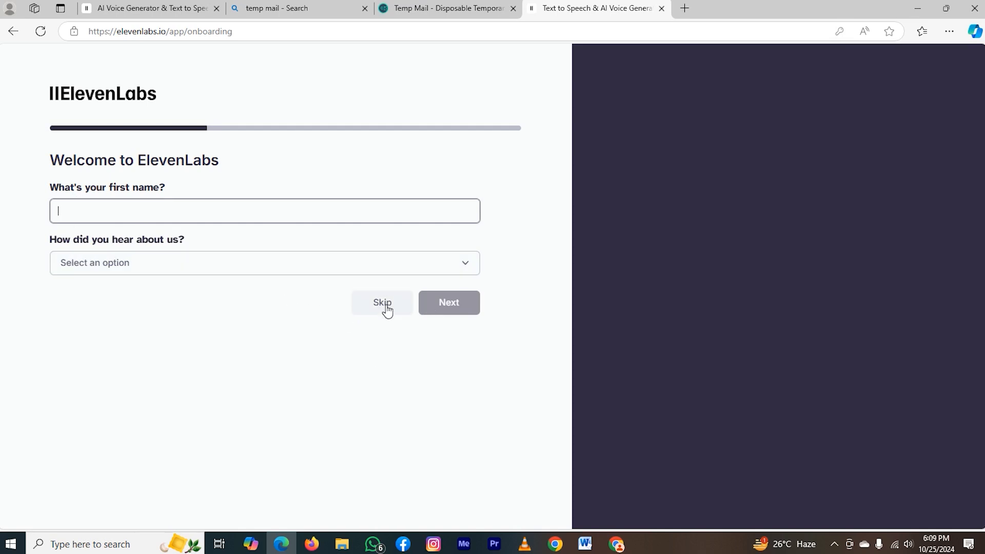
# Skip the Welcome to ElevenLabs first-name onboarding form
pyautogui.click(381, 302)
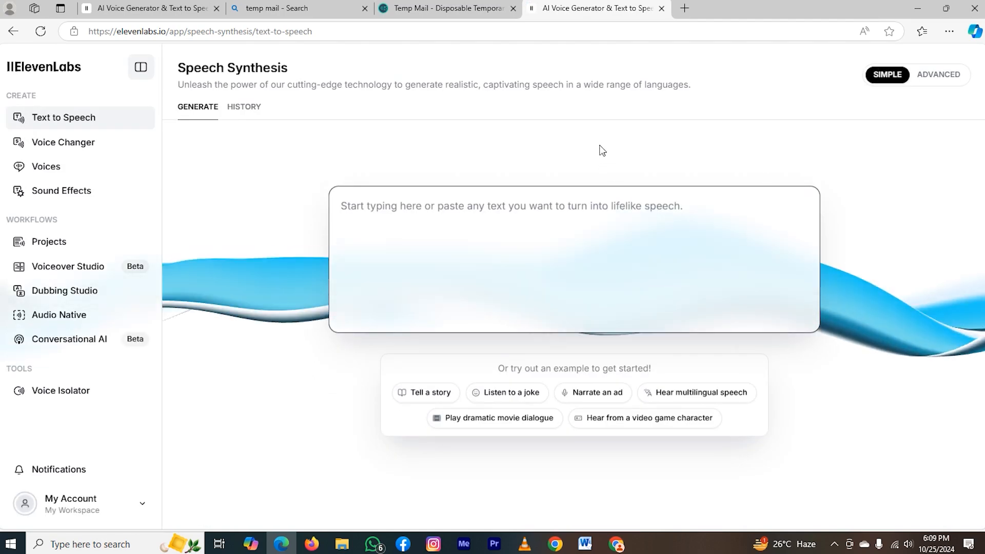